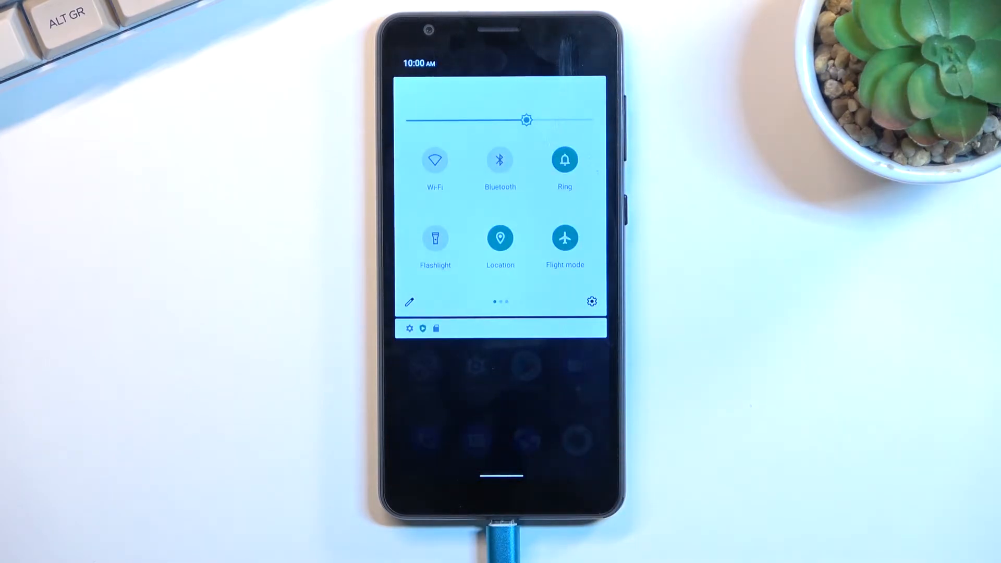
Step: Scroll through the tile editor to locate the Power saver tile
scroll("left", 3)
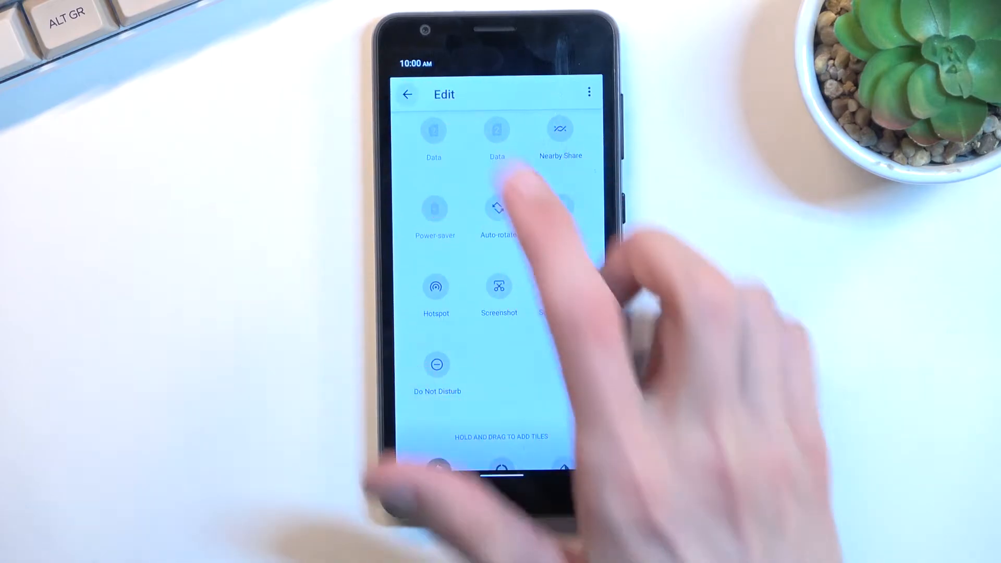
Step: Exit the tile editor and swipe to the second tile page with Data and Nearby Share
left_click(407, 95)
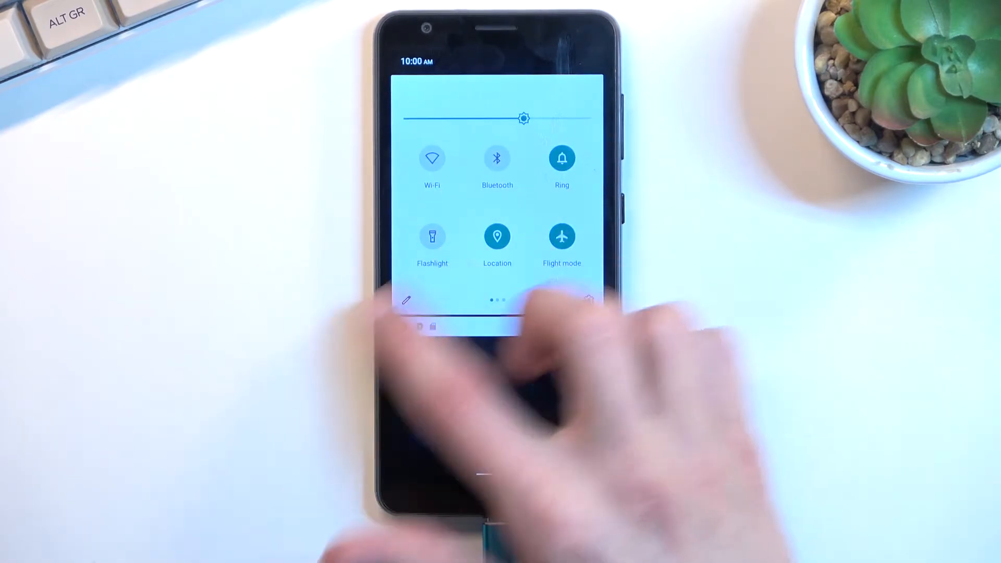
scroll("left", 3)
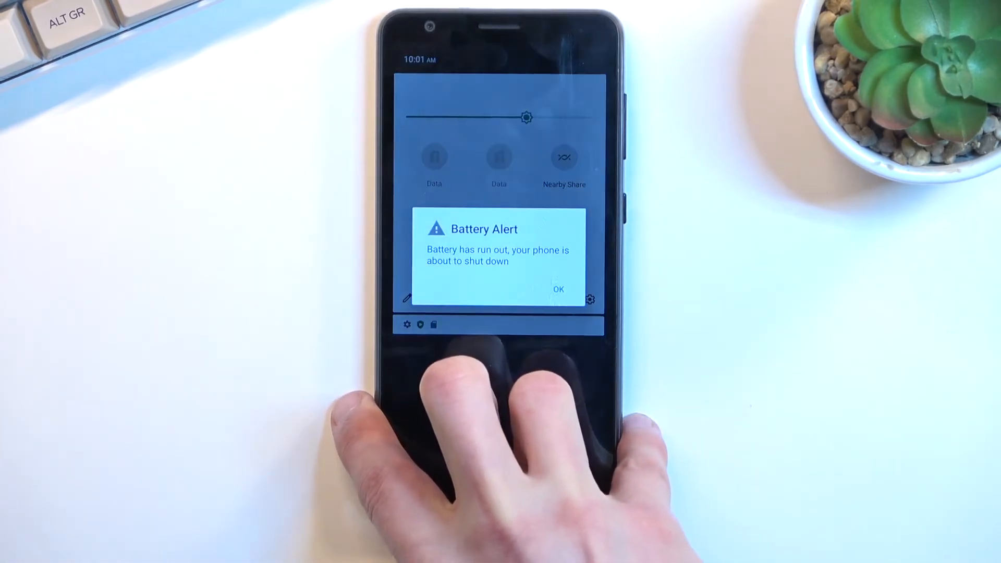
Step: Dismiss the Battery Alert with OK, toggle Power saver, and return to the first tile page
left_click(558, 289)
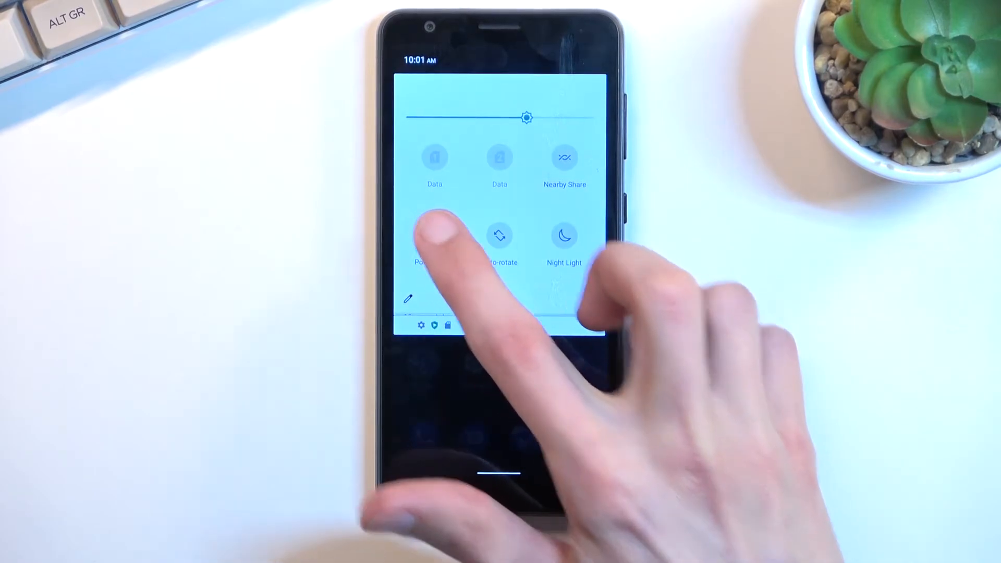
left_click(433, 235)
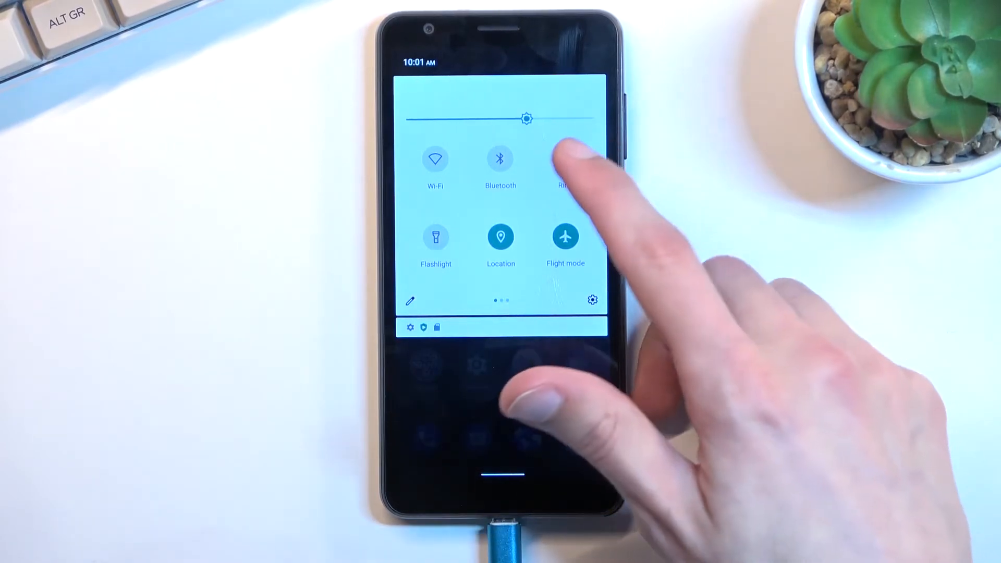
left_click(564, 158)
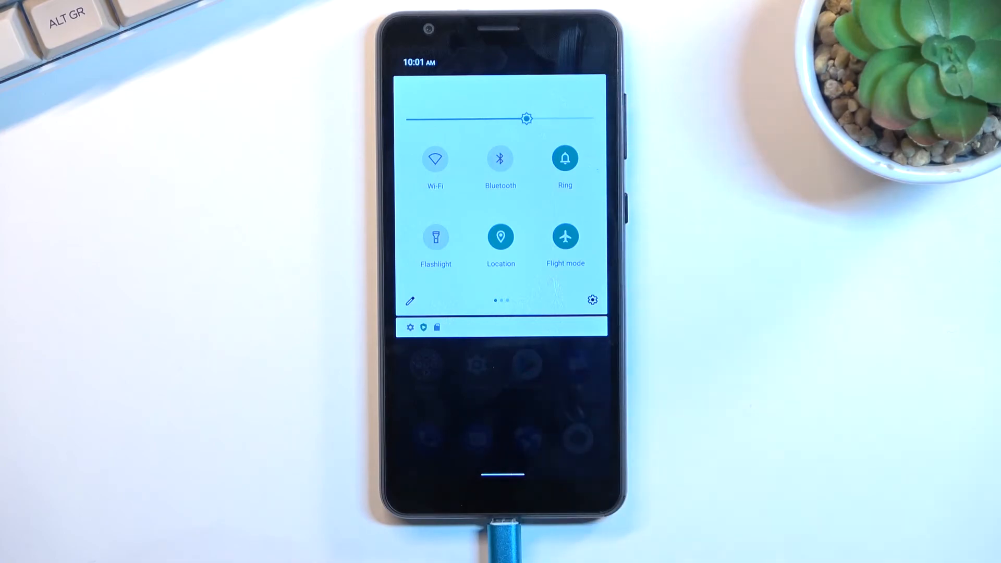